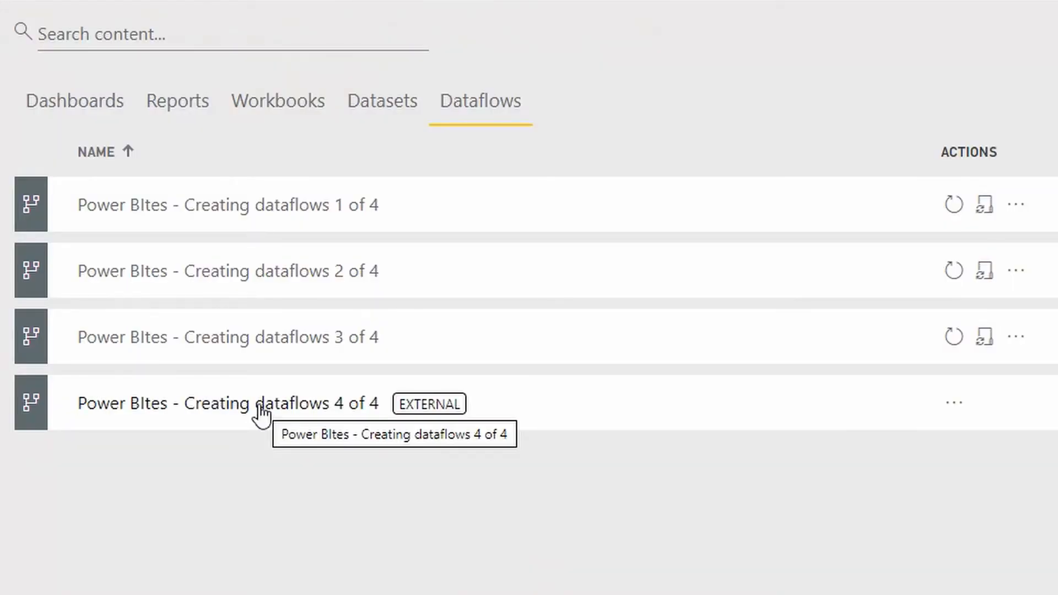
{"action": "mouse_move", "coordinate": [428, 404]}
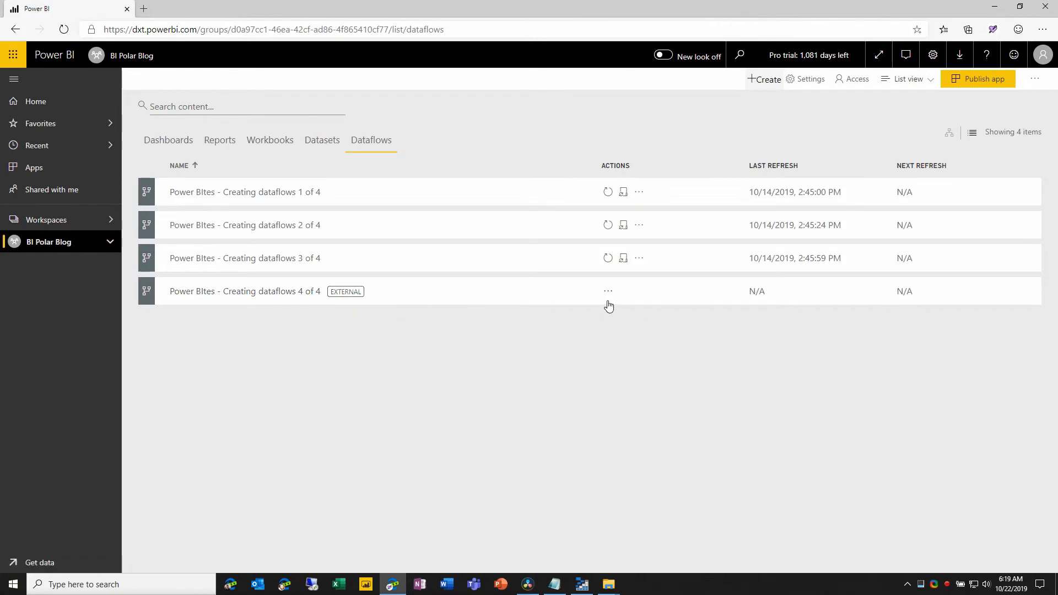
{"action": "mouse_move", "coordinate": [608, 260]}
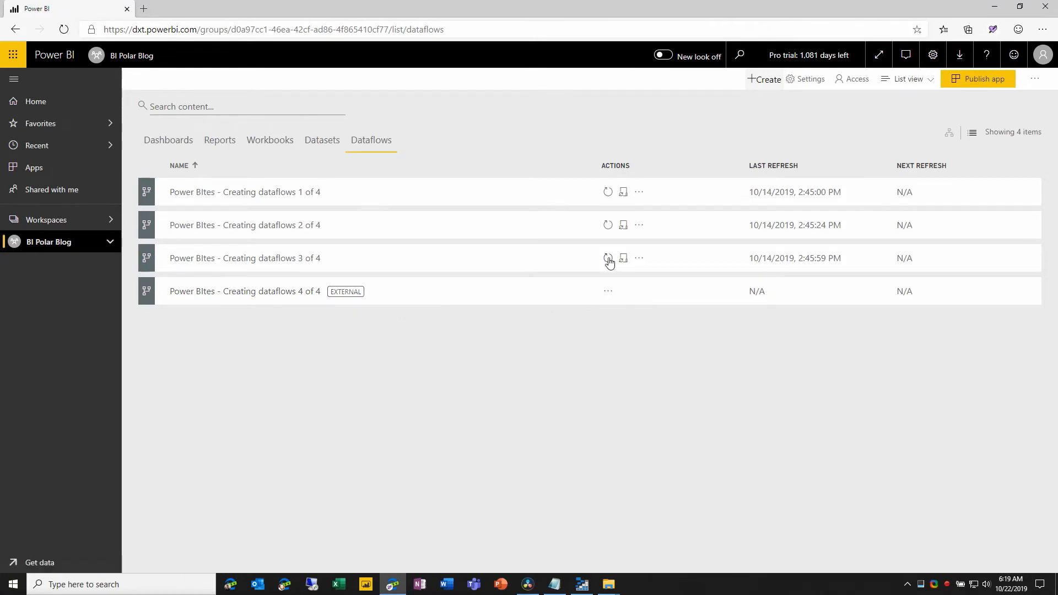
{"action": "mouse_move", "coordinate": [608, 259]}
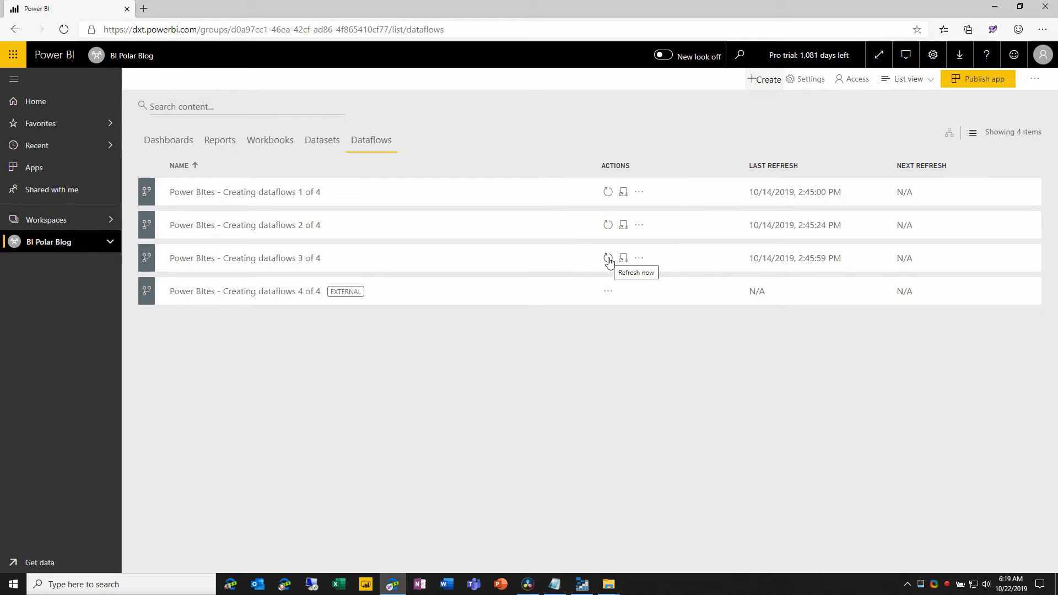
- Open dataflow 3's actions menu, then show the external fourth dataflow's reduced Settings, Properties, Delete menu
{"action": "left_click", "coordinate": [638, 258]}
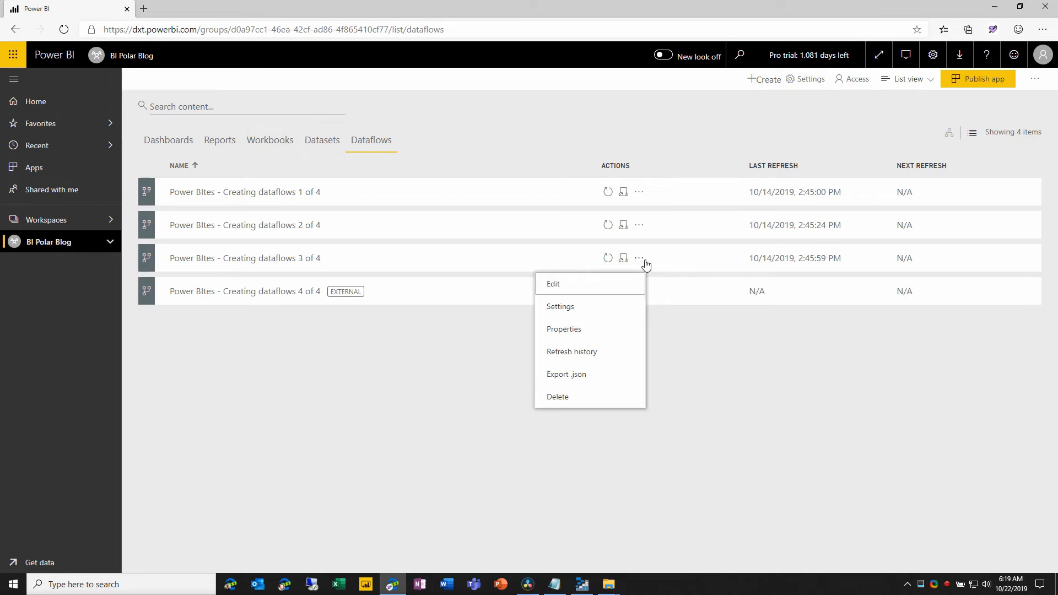
{"action": "mouse_move", "coordinate": [643, 262]}
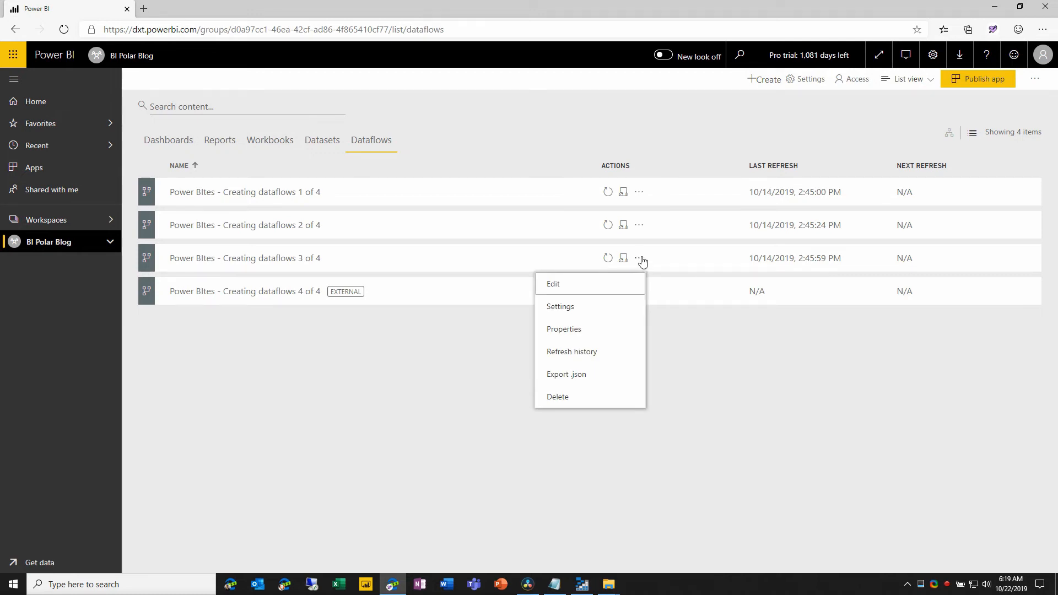
{"action": "left_click", "coordinate": [606, 295]}
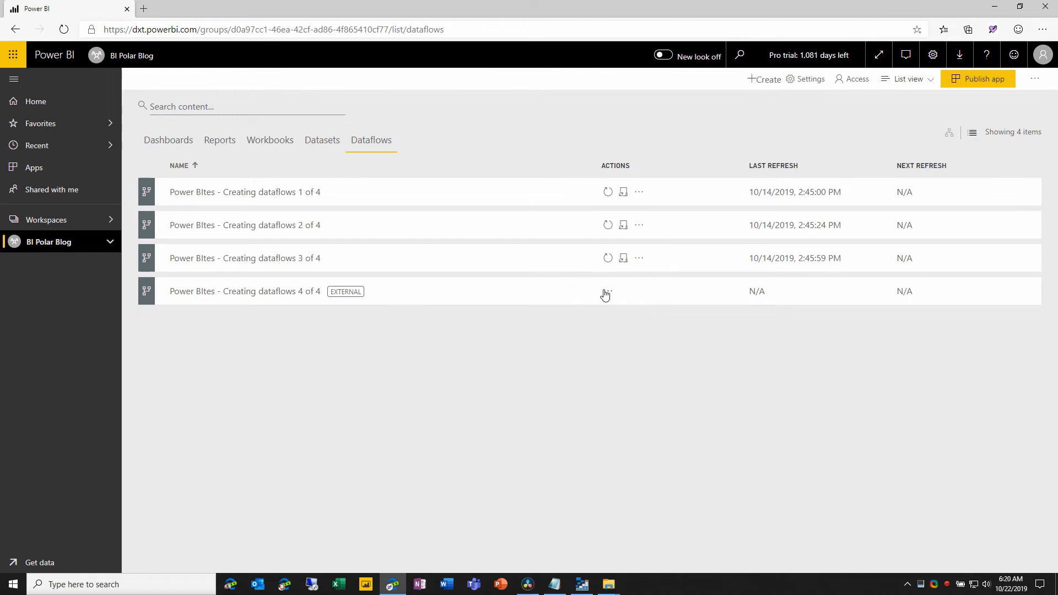
{"action": "left_click", "coordinate": [606, 293]}
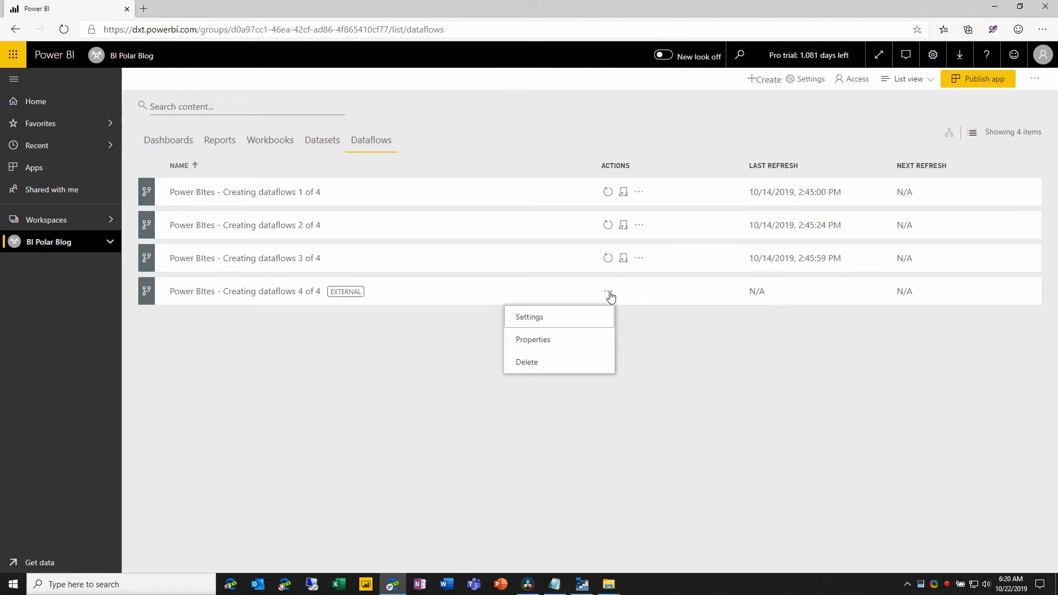